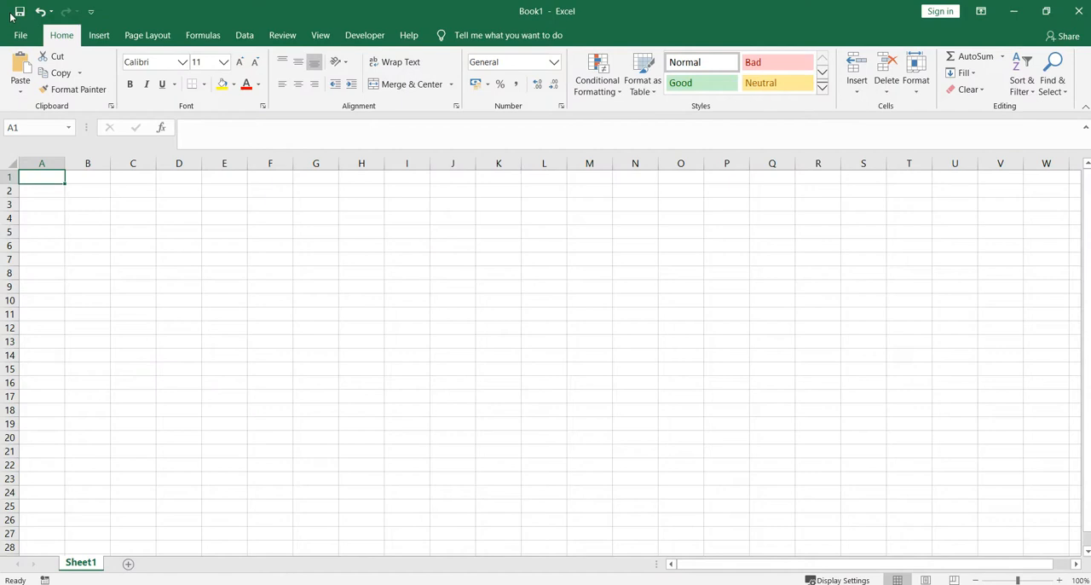
{"action": "mouse_move", "coordinate": [401, 62]}
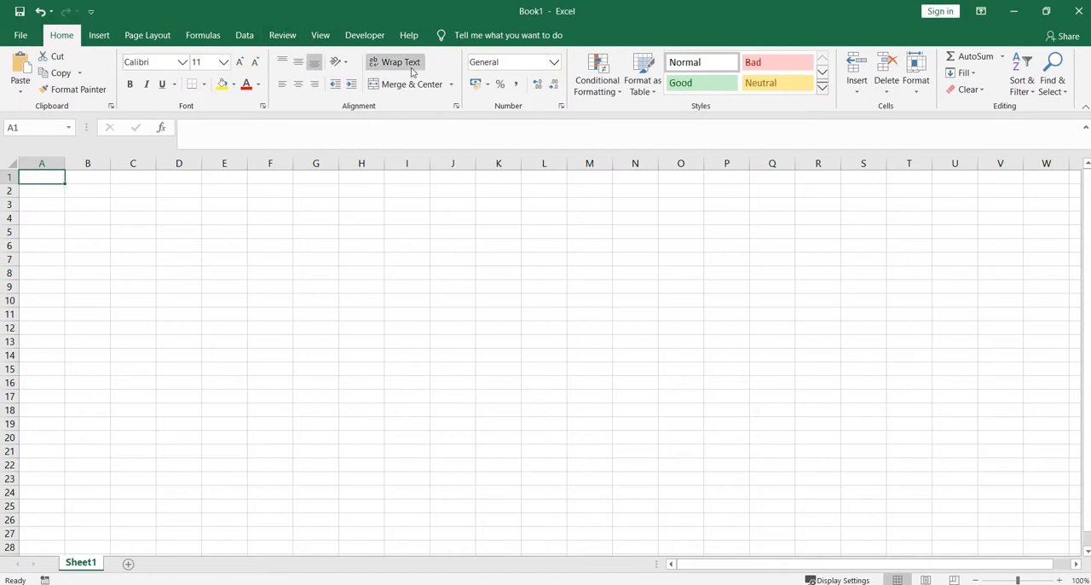
{"action": "mouse_move", "coordinate": [692, 37]}
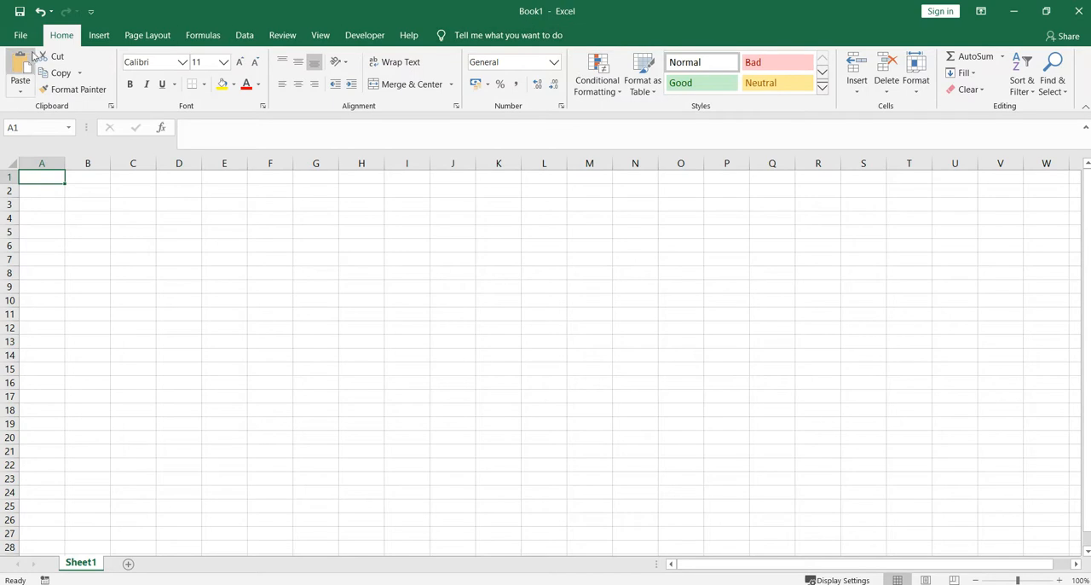
Step: Browse the Page Layout, Data, View and Developer command groups in turn
{"action": "left_click", "coordinate": [21, 34]}
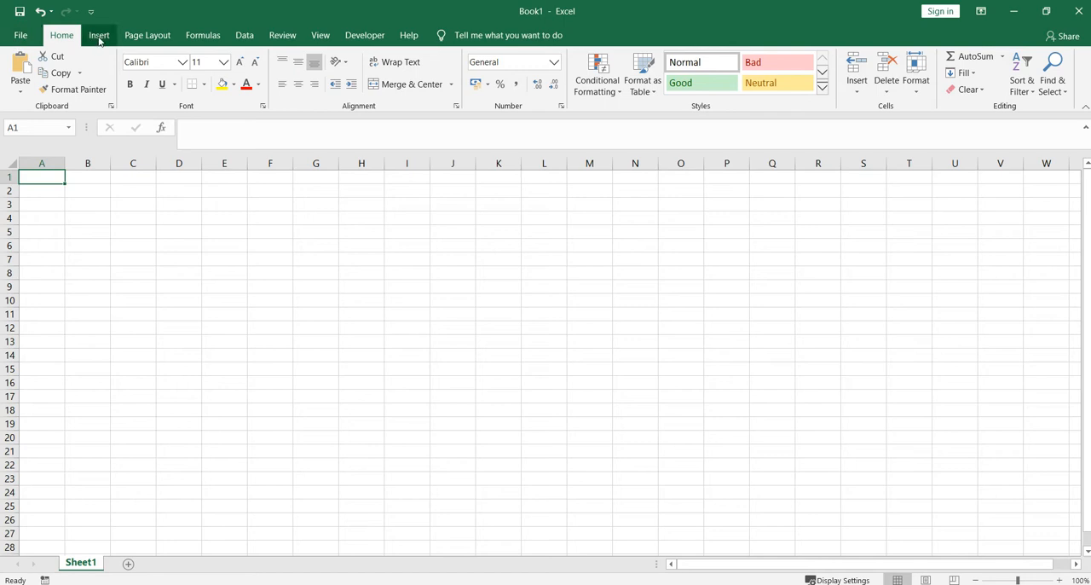
{"action": "left_click", "coordinate": [146, 34]}
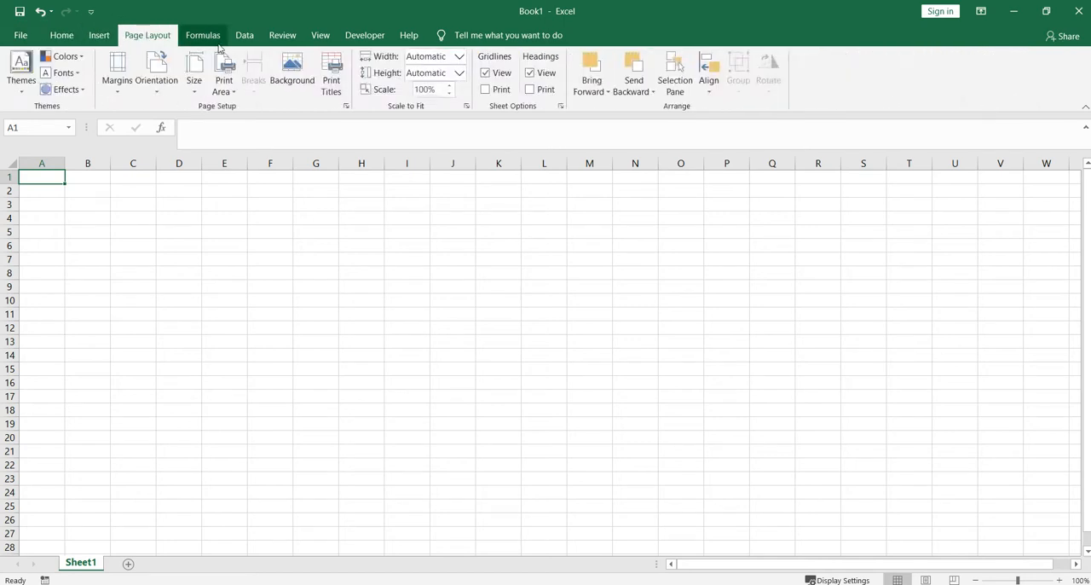
{"action": "left_click", "coordinate": [244, 34]}
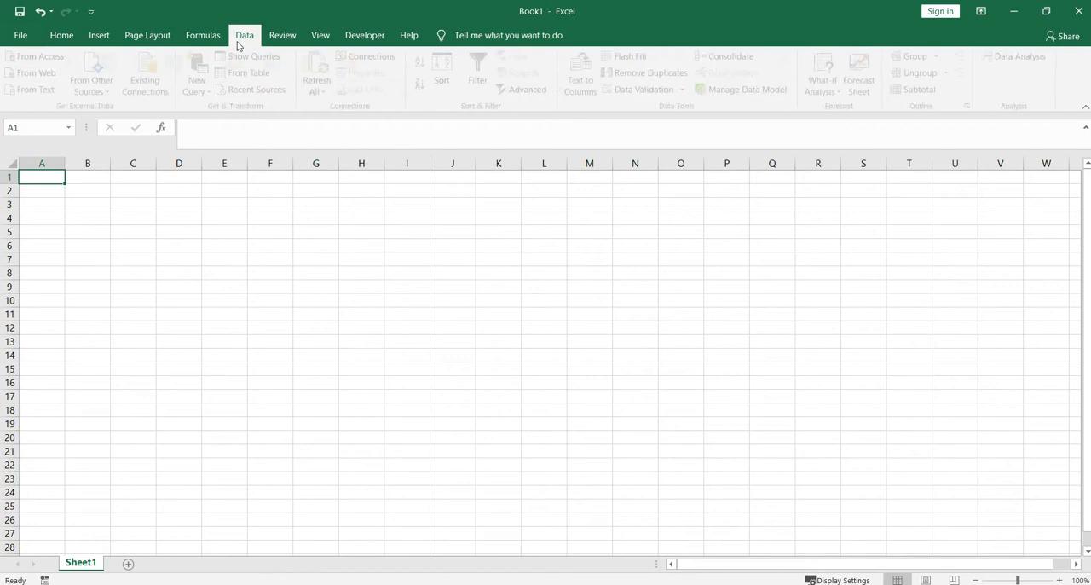
{"action": "left_click", "coordinate": [321, 34]}
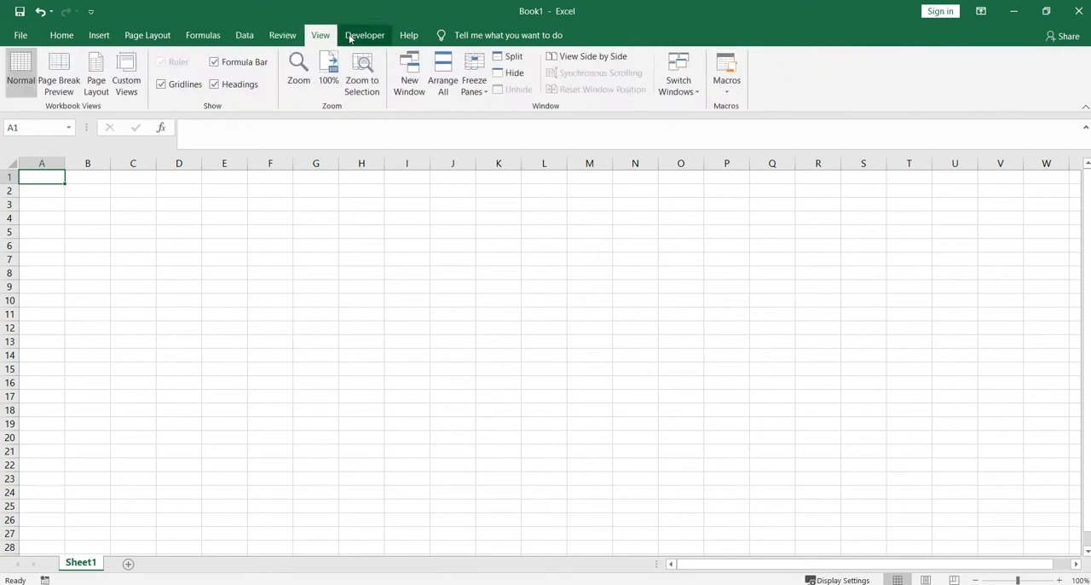
{"action": "left_click", "coordinate": [365, 34]}
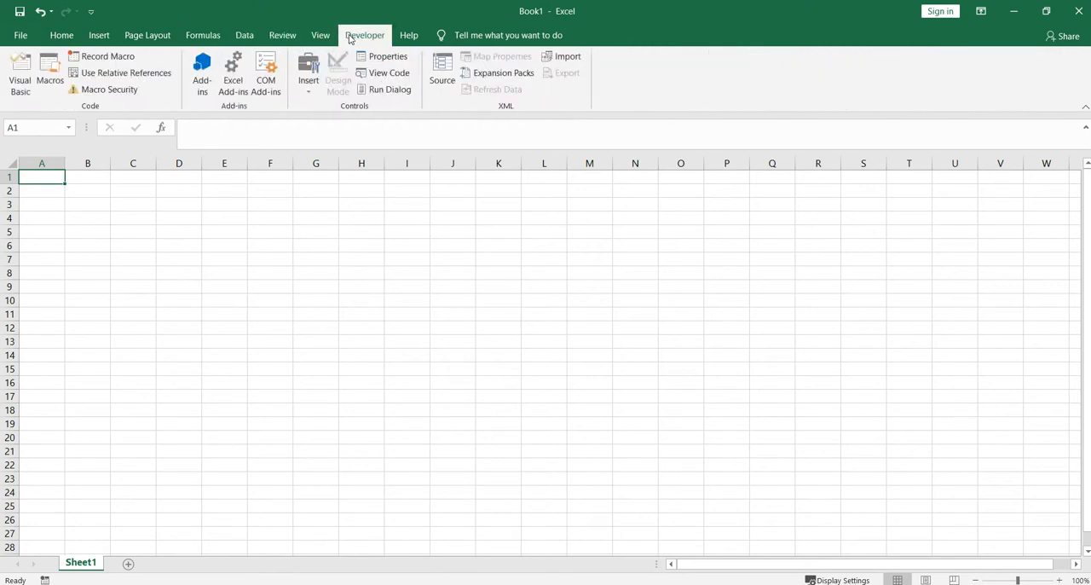
{"action": "mouse_move", "coordinate": [389, 71]}
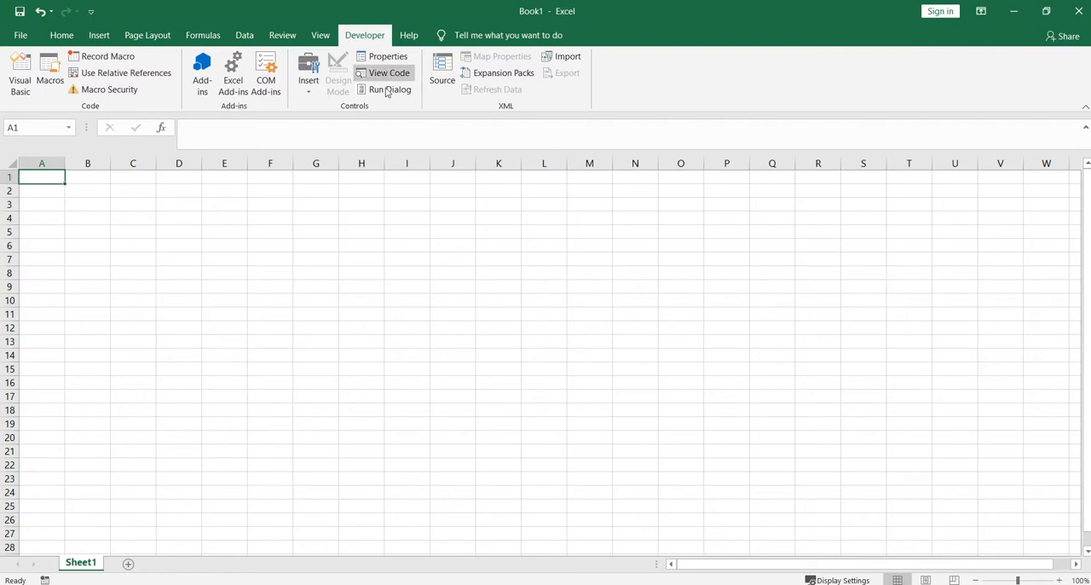
{"action": "mouse_move", "coordinate": [280, 150]}
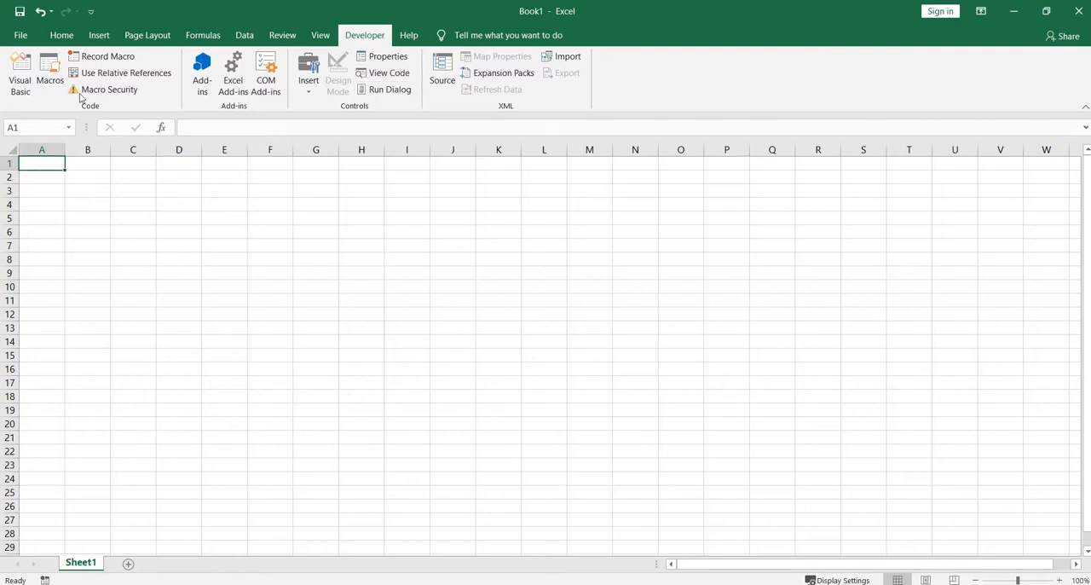
Step: Return to Home, then show the Insert commands for charts and objects
{"action": "left_click", "coordinate": [61, 34]}
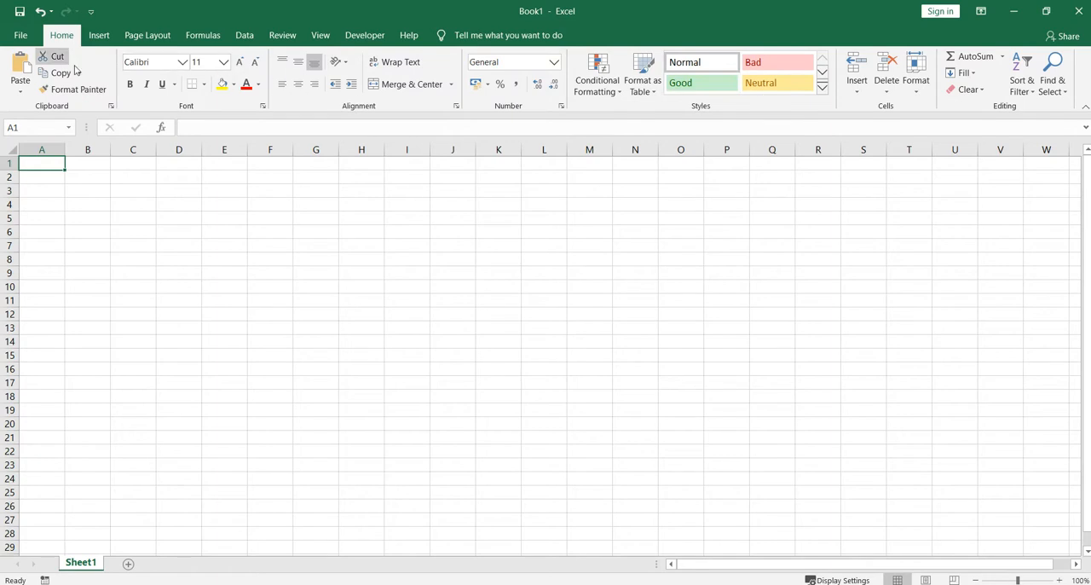
{"action": "left_click", "coordinate": [99, 34]}
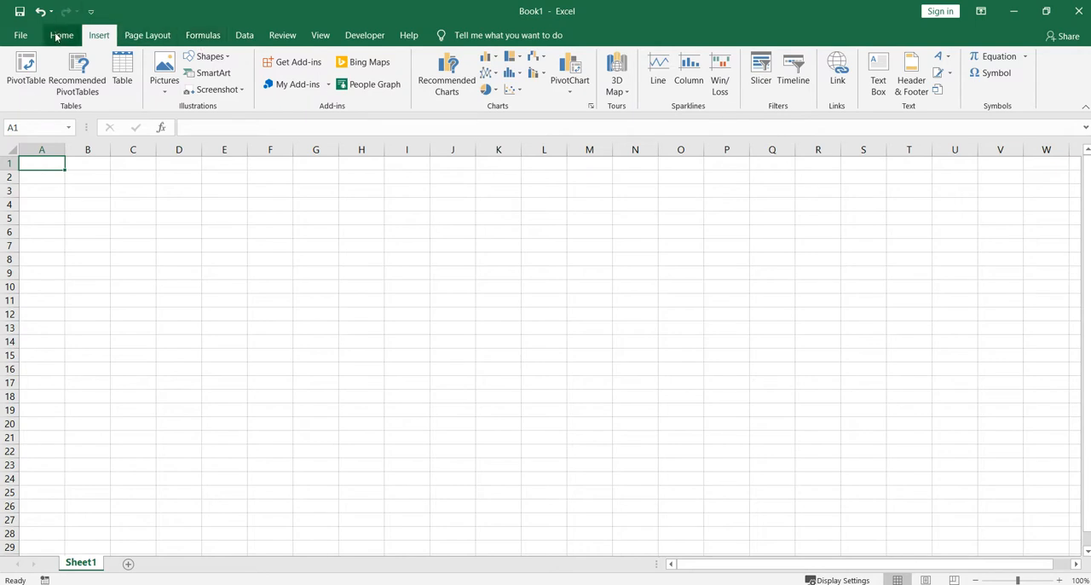
Step: Make 'Atul' in D3 bold and set its font to Arial Black
{"action": "left_click", "coordinate": [62, 34]}
{"action": "type", "text": "Atul"}
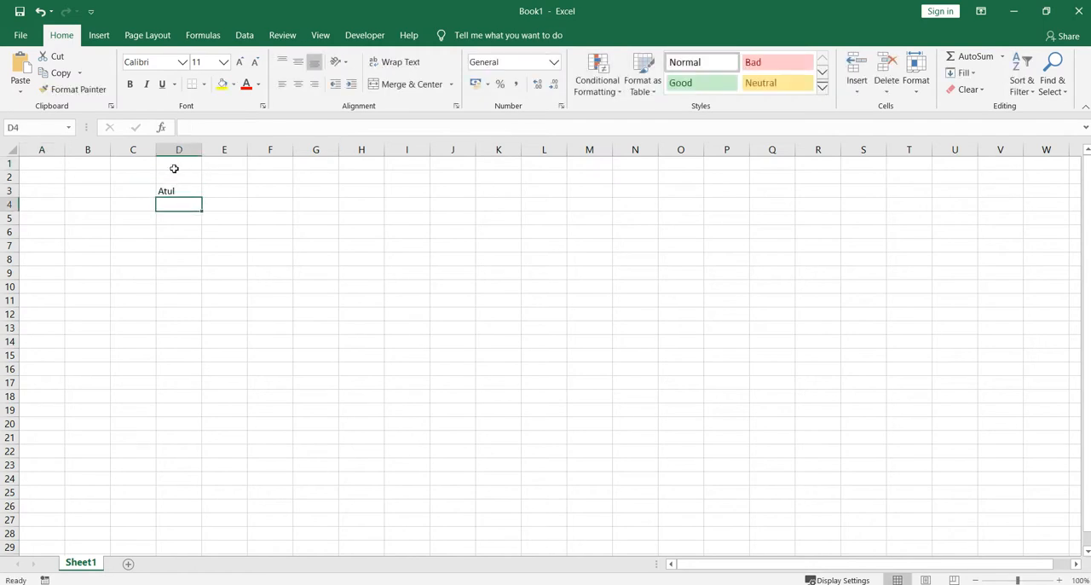
{"action": "left_click", "coordinate": [178, 191]}
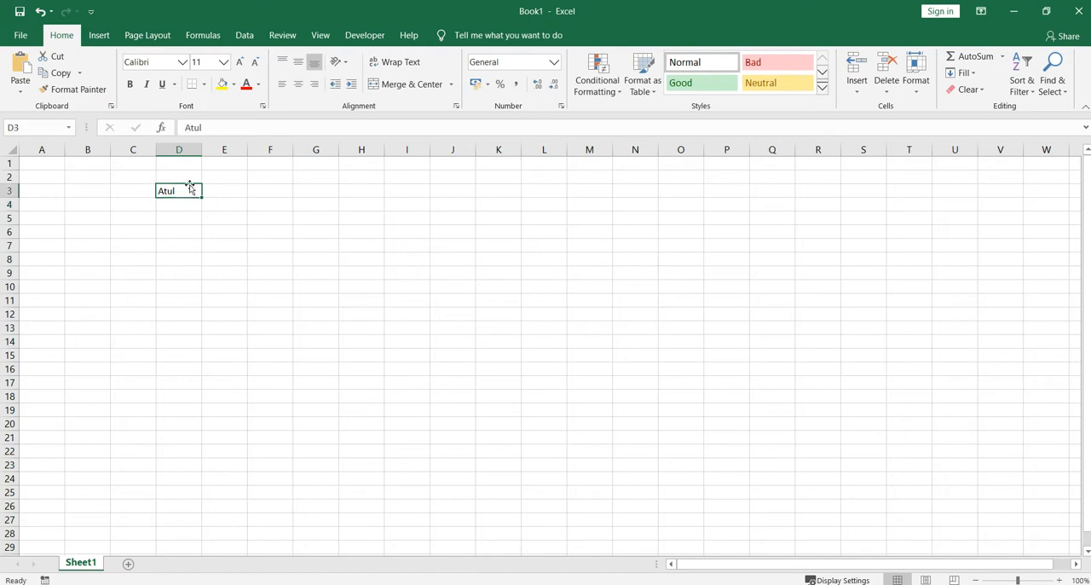
{"action": "left_click", "coordinate": [129, 83]}
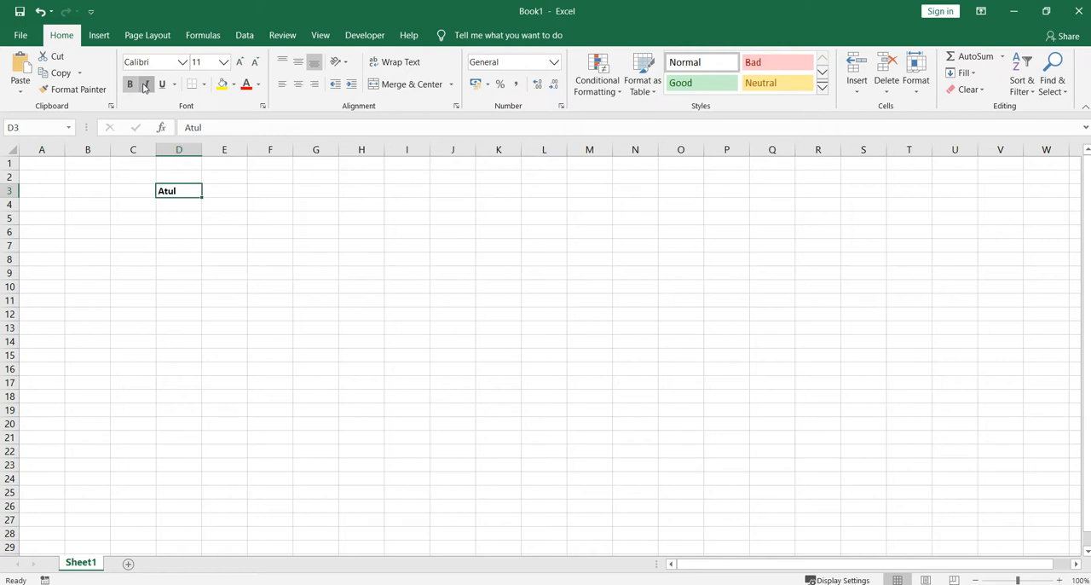
{"action": "left_click", "coordinate": [181, 61]}
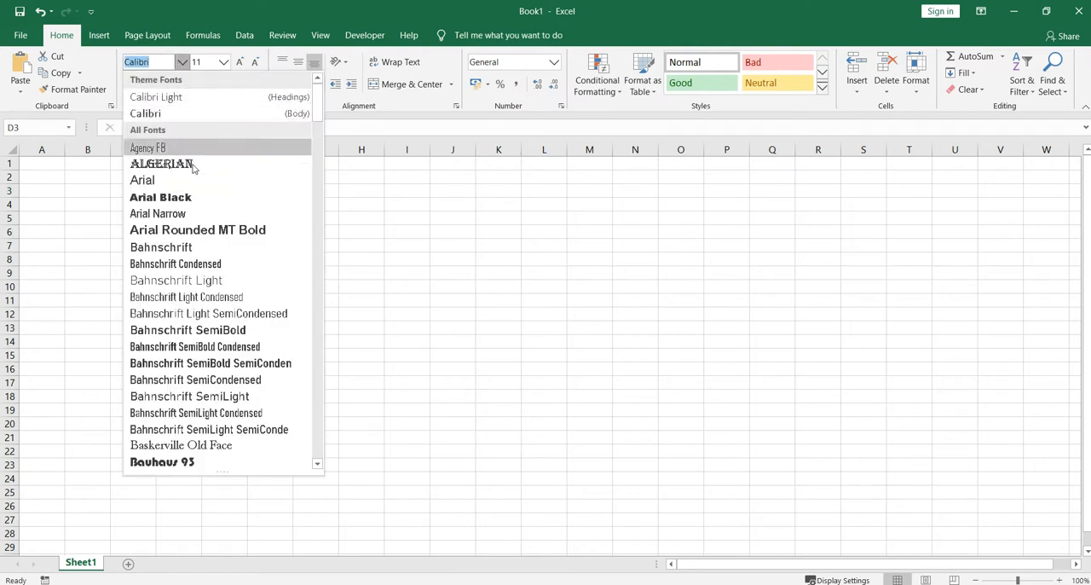
{"action": "left_click", "coordinate": [160, 198]}
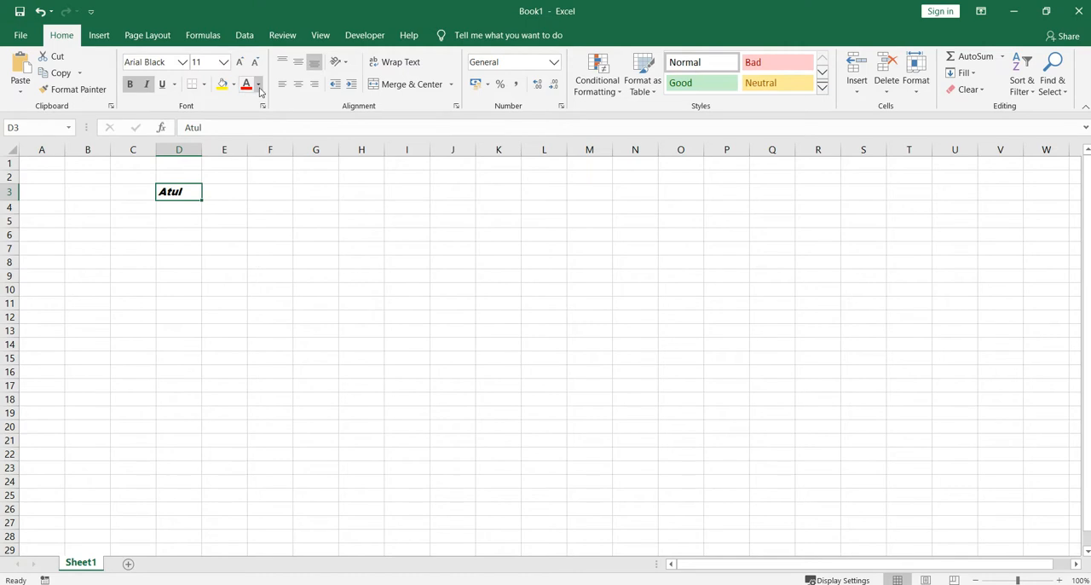
Step: Fill D3 with yellow and move to another cell to view the result
{"action": "left_click", "coordinate": [222, 84]}
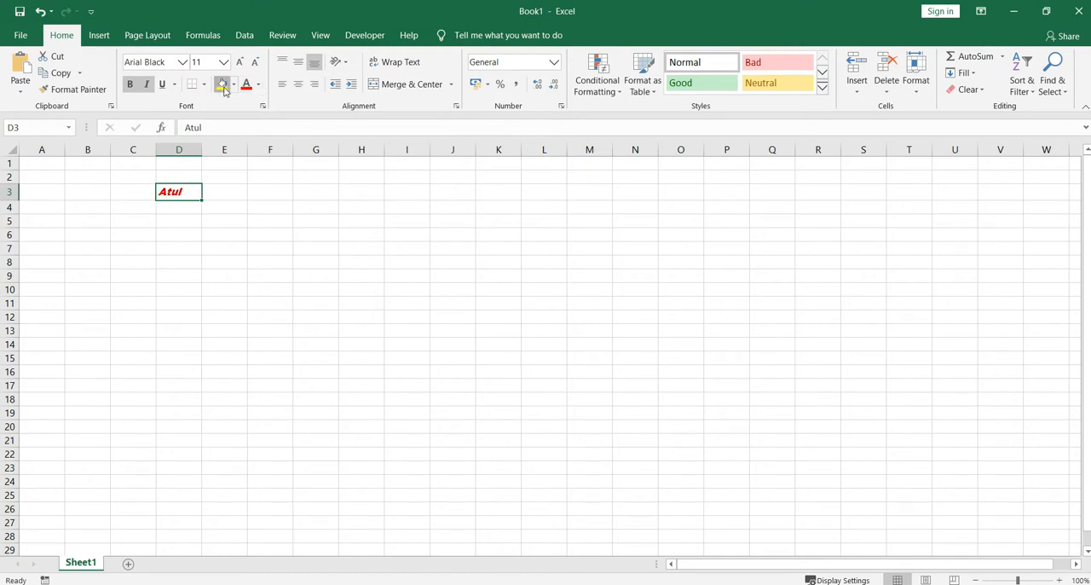
{"action": "left_click", "coordinate": [222, 84]}
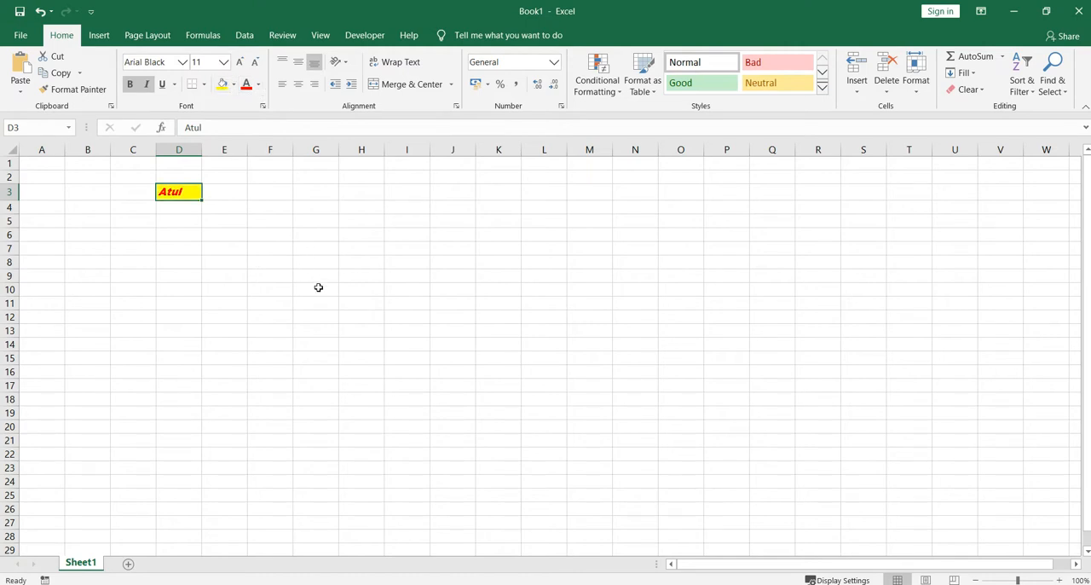
{"action": "left_click", "coordinate": [316, 317]}
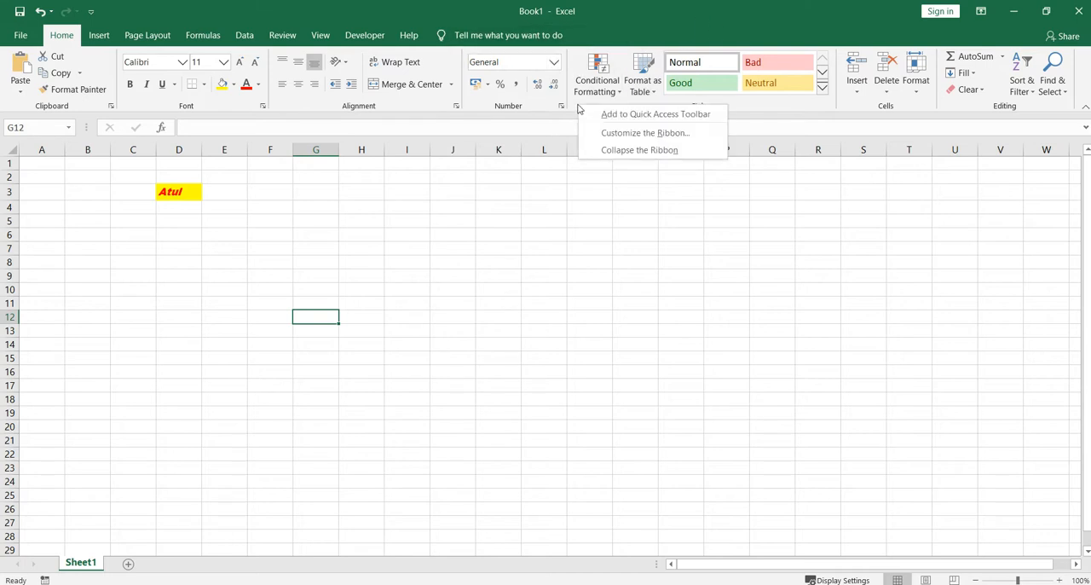
{"action": "mouse_move", "coordinate": [640, 150]}
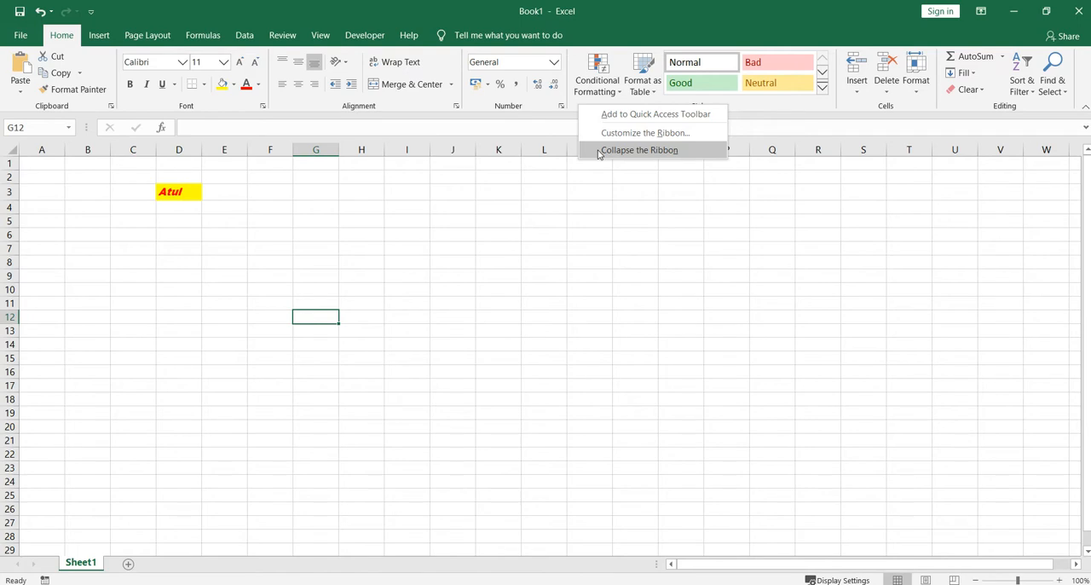
{"action": "mouse_move", "coordinate": [962, 399]}
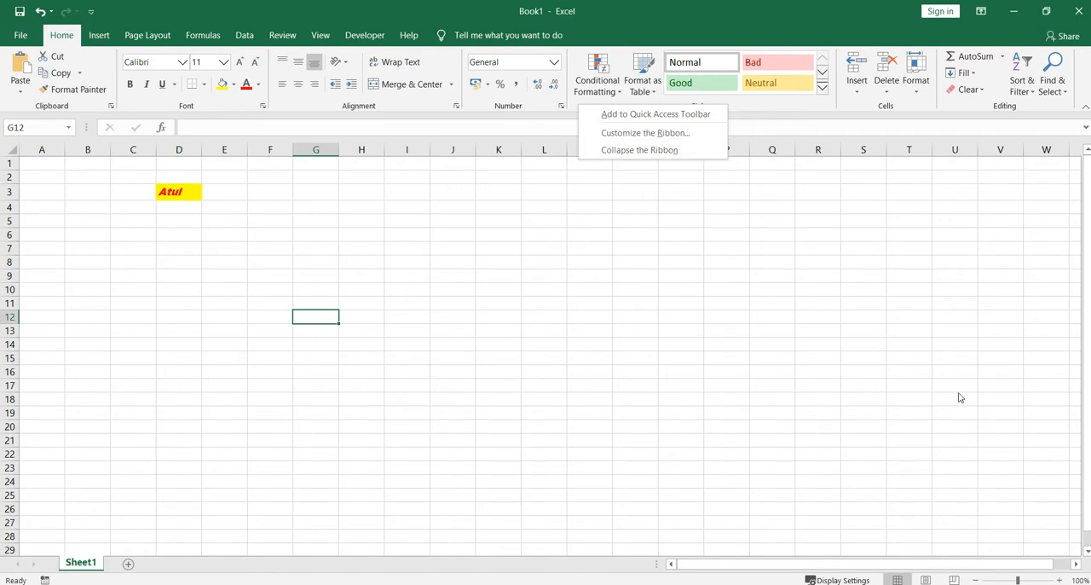
{"action": "left_click", "coordinate": [571, 208]}
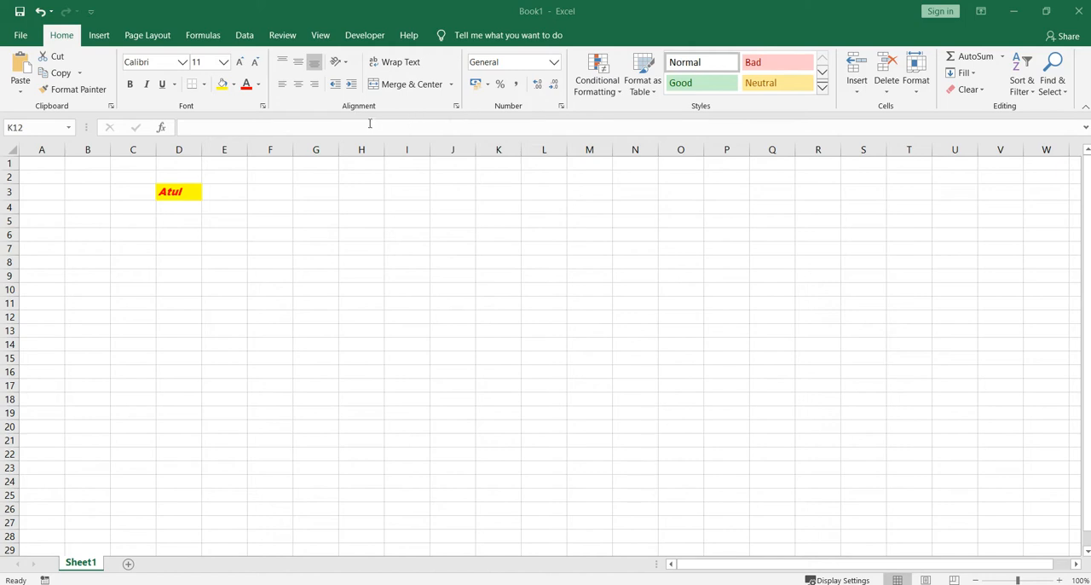
{"action": "mouse_move", "coordinate": [304, 111]}
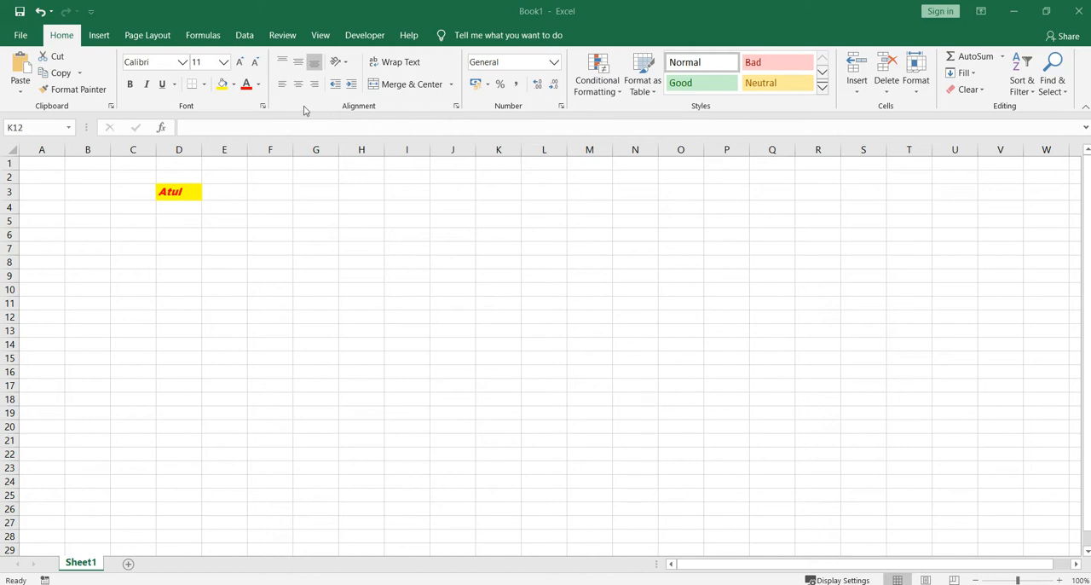
{"action": "mouse_move", "coordinate": [291, 96]}
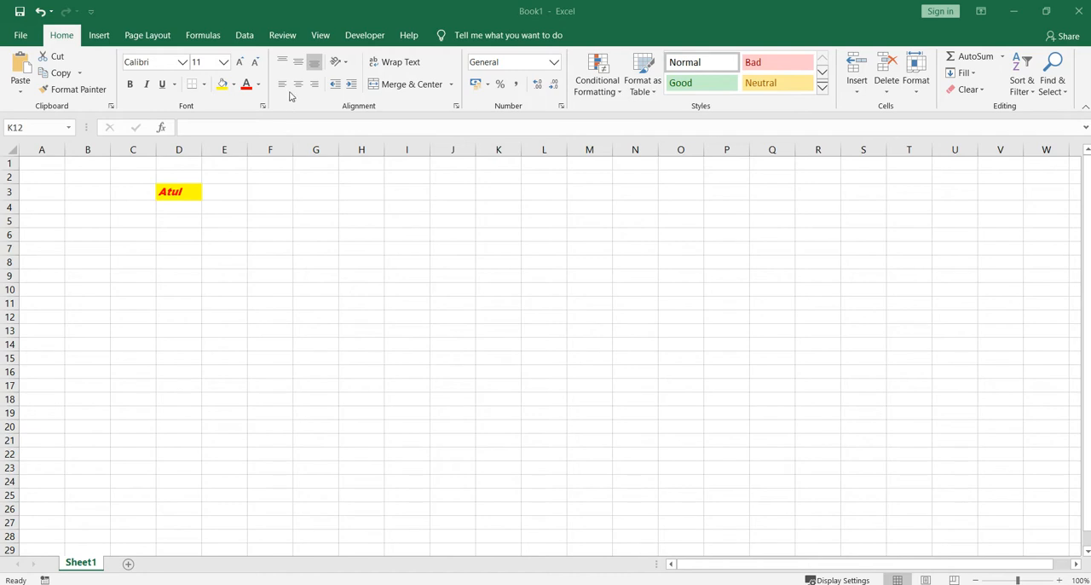
{"action": "left_click", "coordinate": [498, 317]}
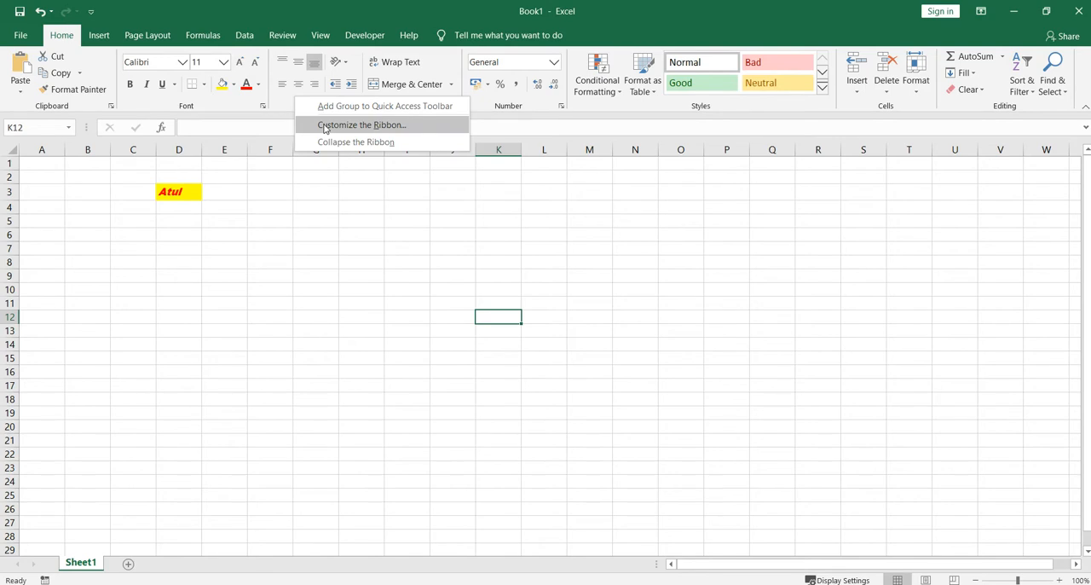
Step: Show Customize Ribbon options with Custom Sort selected in Popular Commands
{"action": "left_click", "coordinate": [361, 125]}
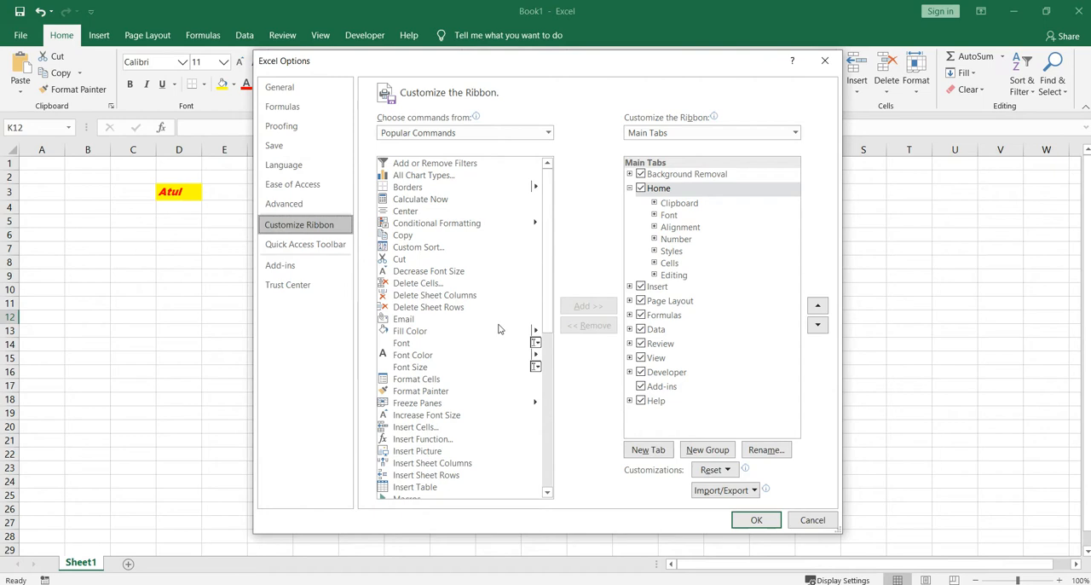
{"action": "mouse_move", "coordinate": [436, 196]}
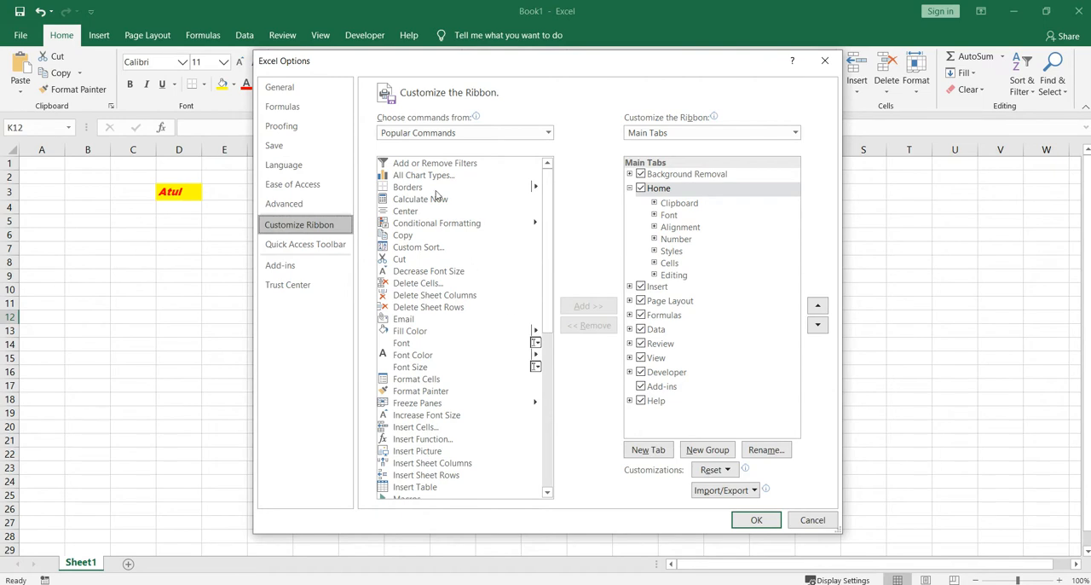
{"action": "mouse_move", "coordinate": [399, 259]}
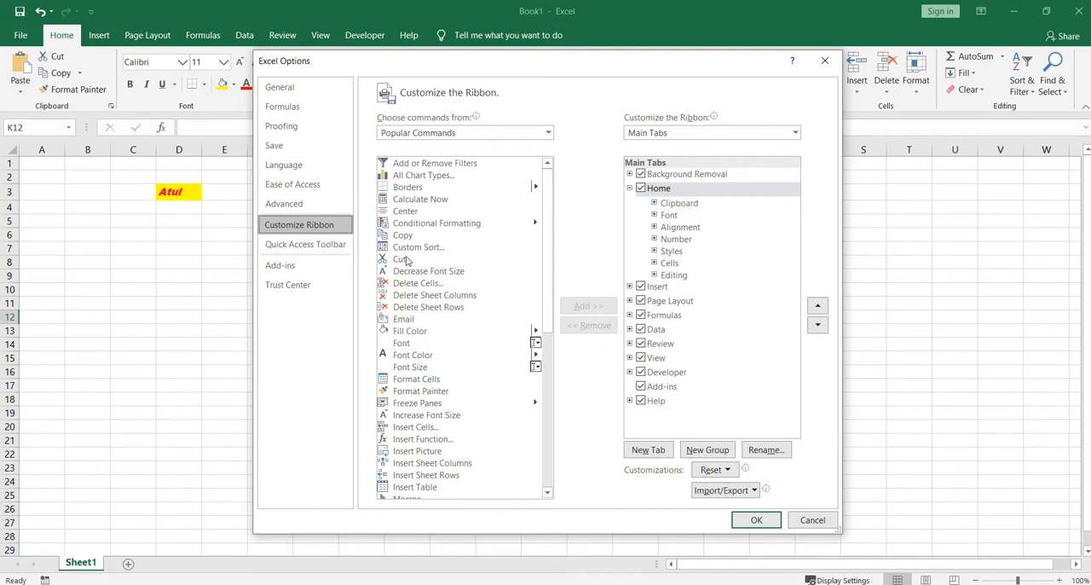
{"action": "left_click", "coordinate": [420, 245]}
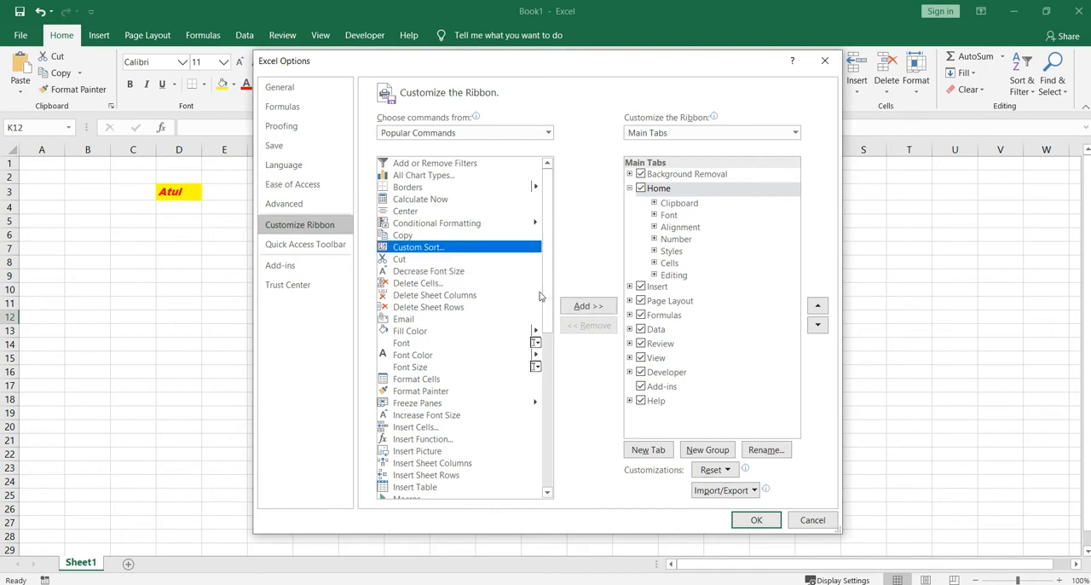
{"action": "mouse_move", "coordinate": [589, 305]}
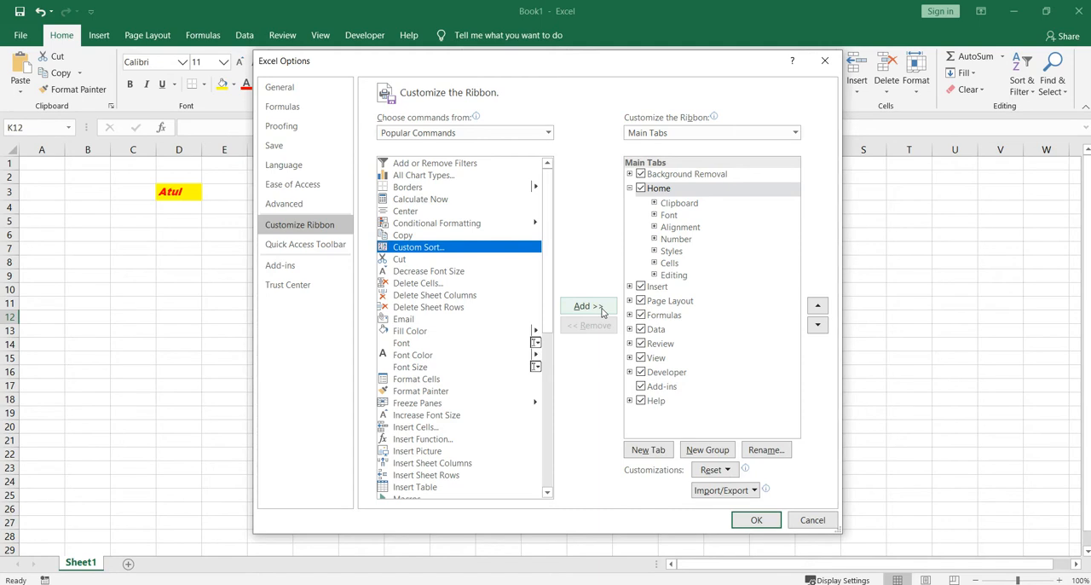
{"action": "mouse_move", "coordinate": [757, 520]}
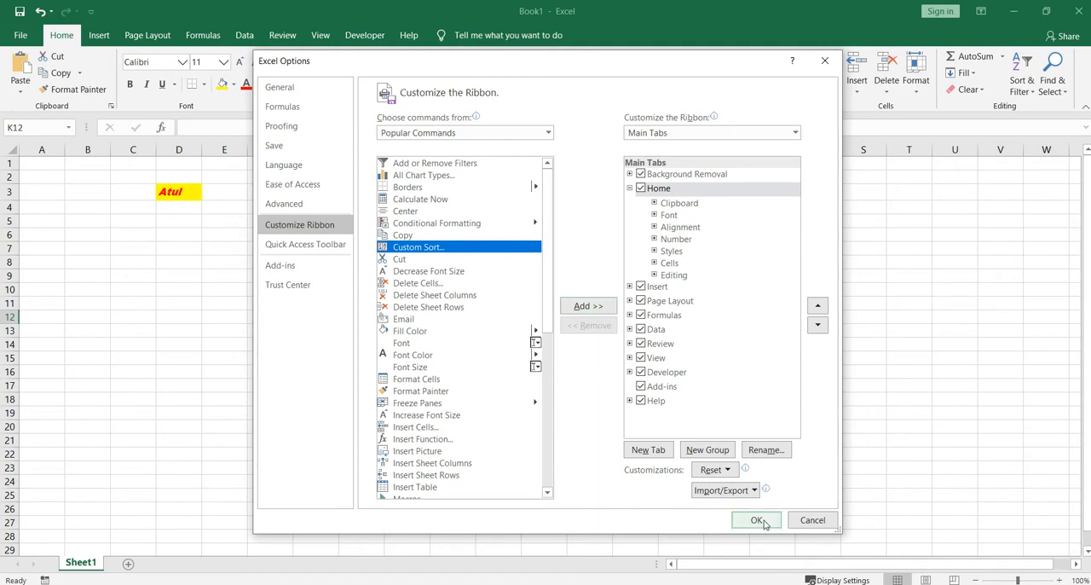
{"action": "mouse_move", "coordinate": [859, 573]}
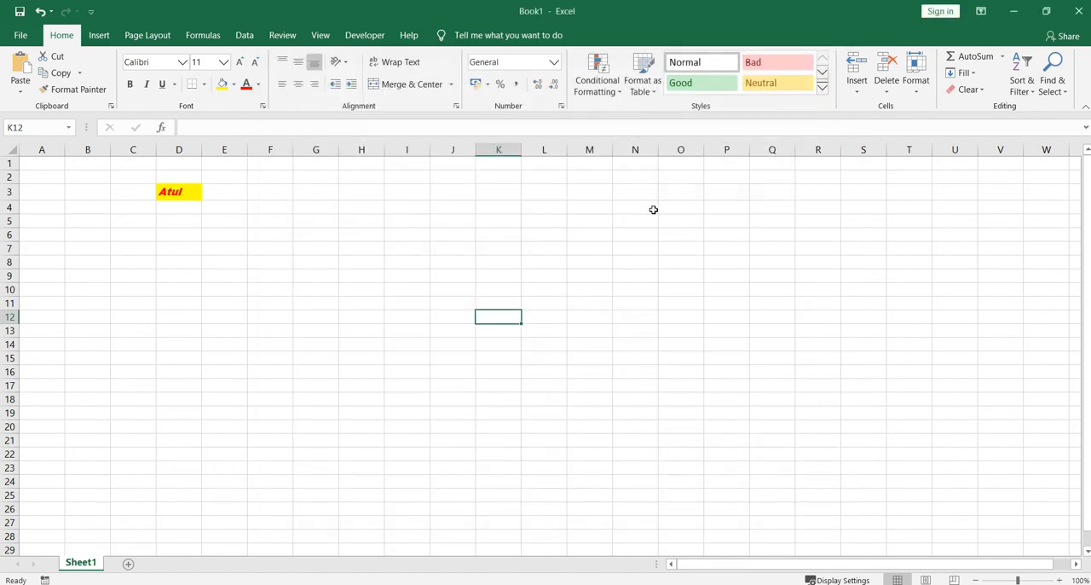
{"action": "mouse_move", "coordinate": [413, 83]}
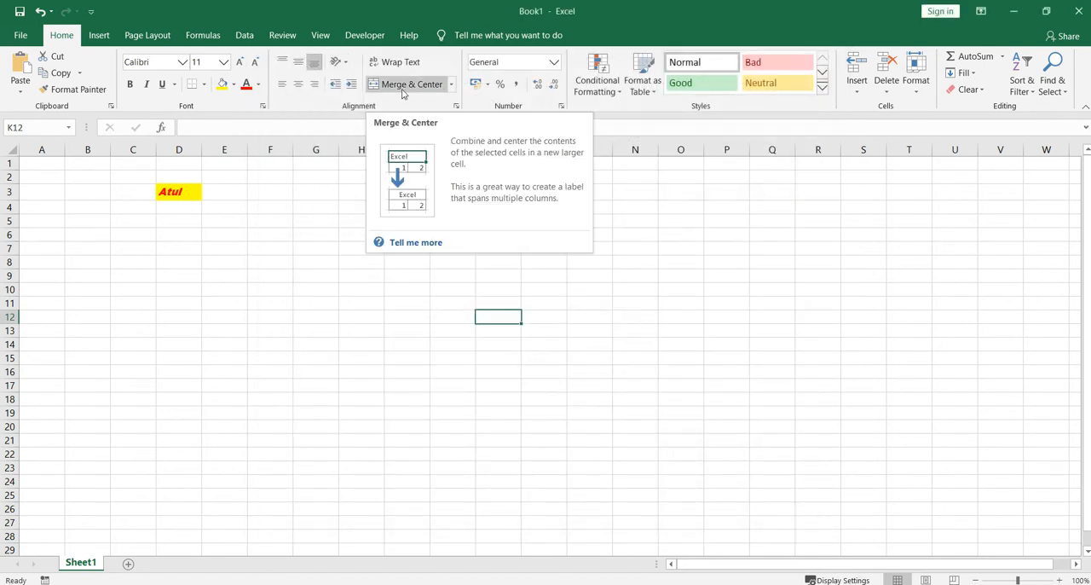